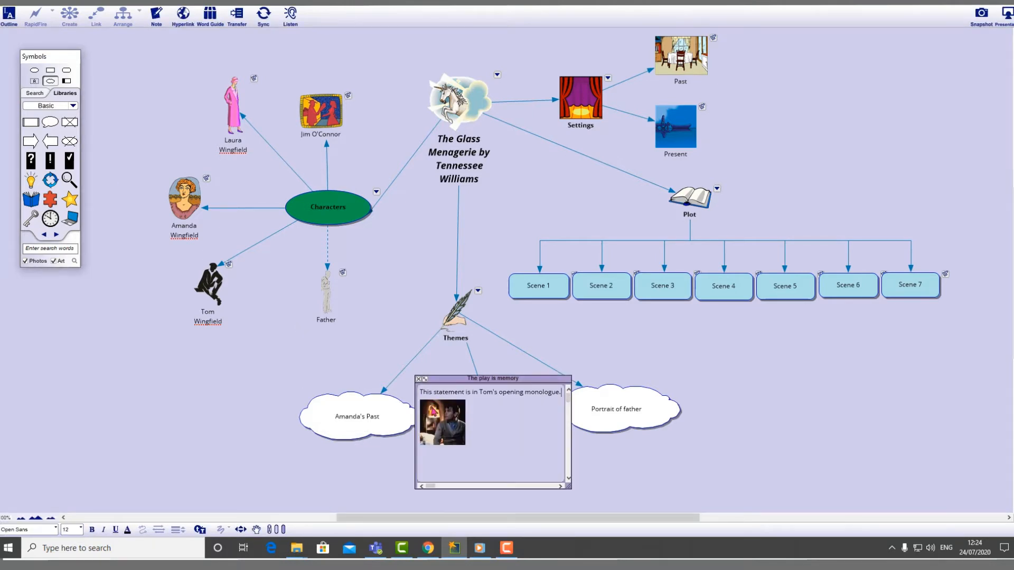
# Add a 'redness' subtopic under the inflammation branch of the wound-care mind map.
pyautogui.click(418, 378)
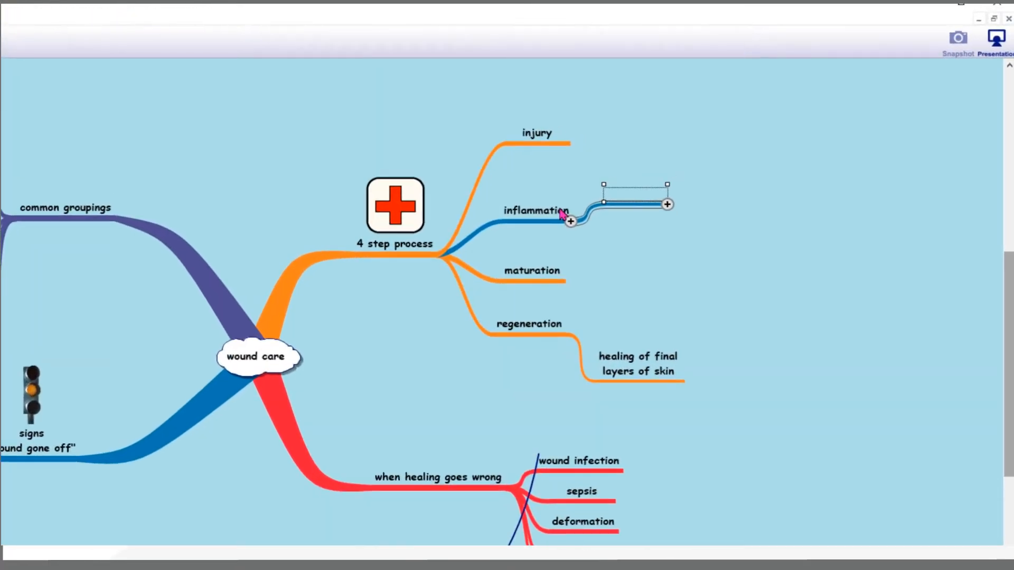
pyautogui.write('redness')
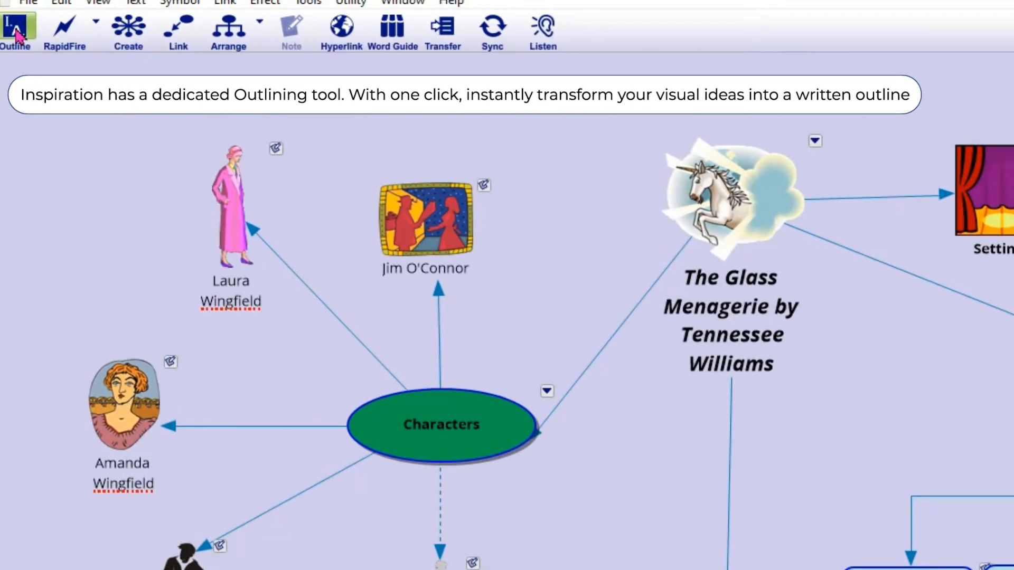
# Switch the Glass Menagerie diagram to Outline view.
pyautogui.click(16, 31)
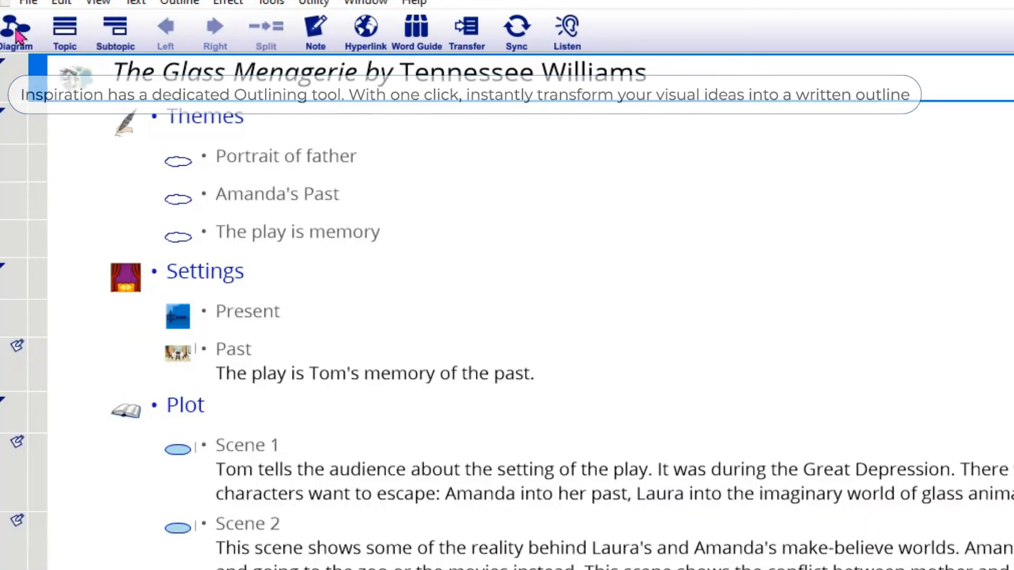